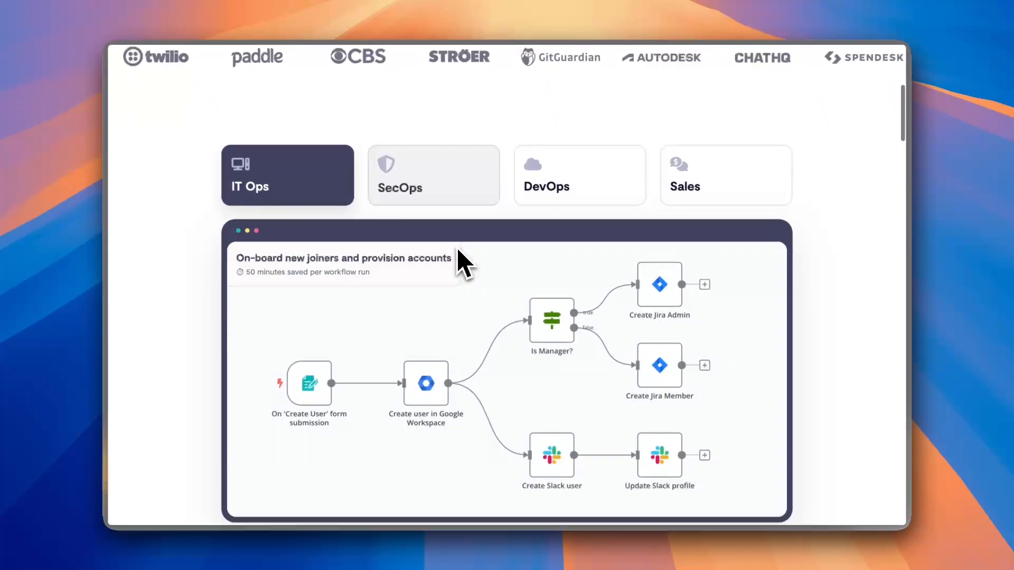
# Scroll the n8n homepage past the IT Ops workflow demo to the AI agents and code features sections
pyautogui.scroll(-3)
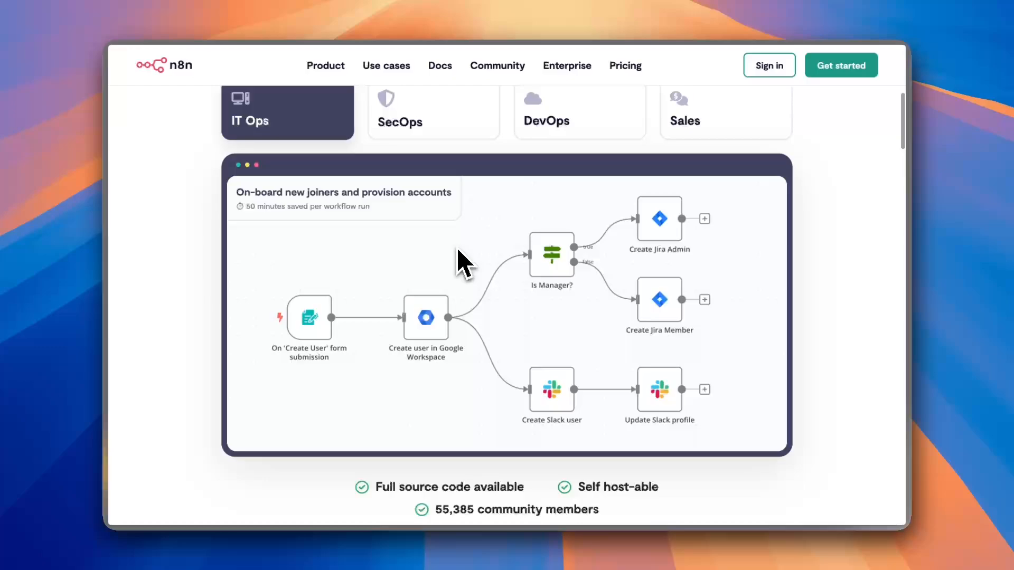
pyautogui.scroll(-3)
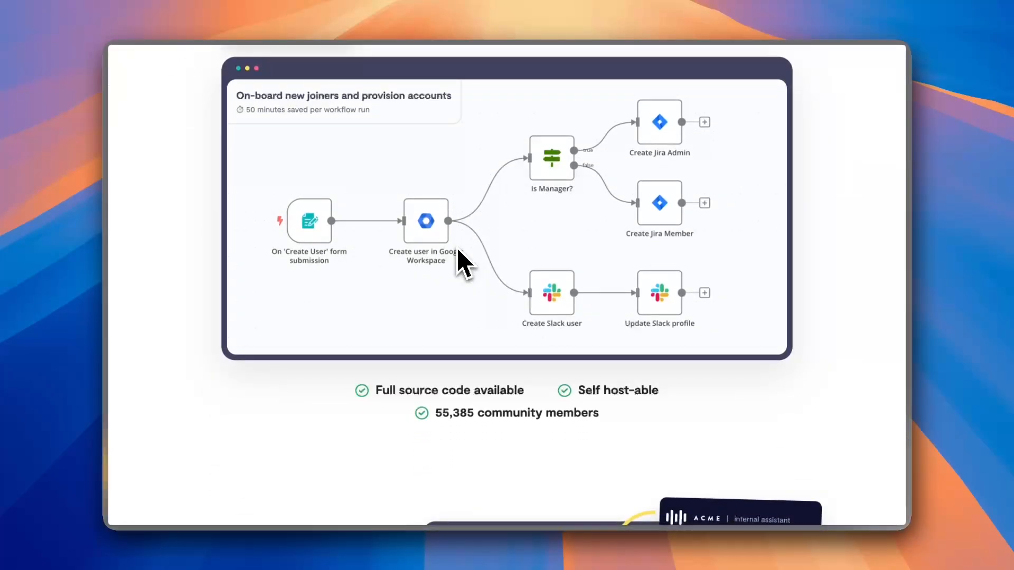
pyautogui.scroll(-3)
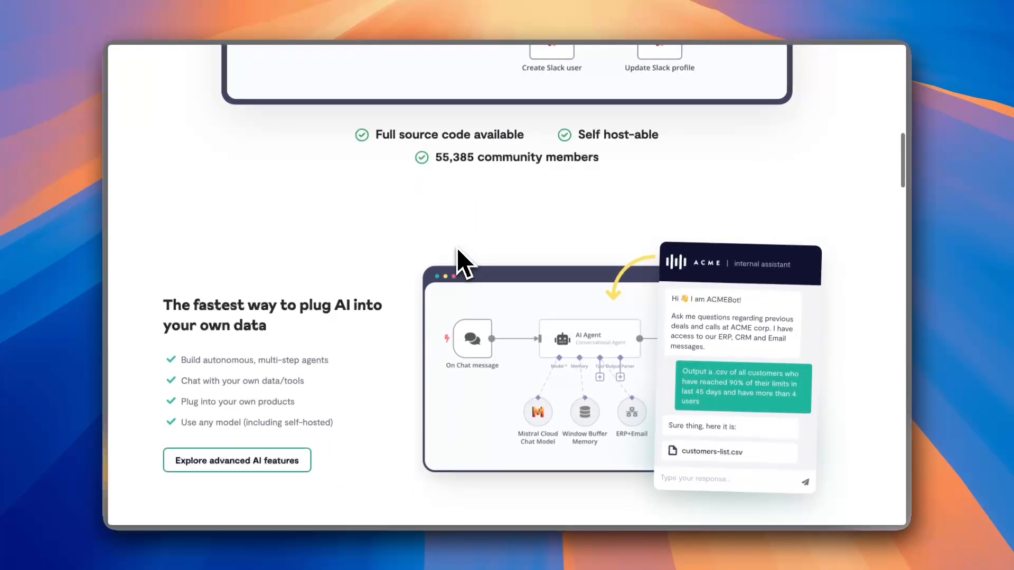
pyautogui.scroll(-3)
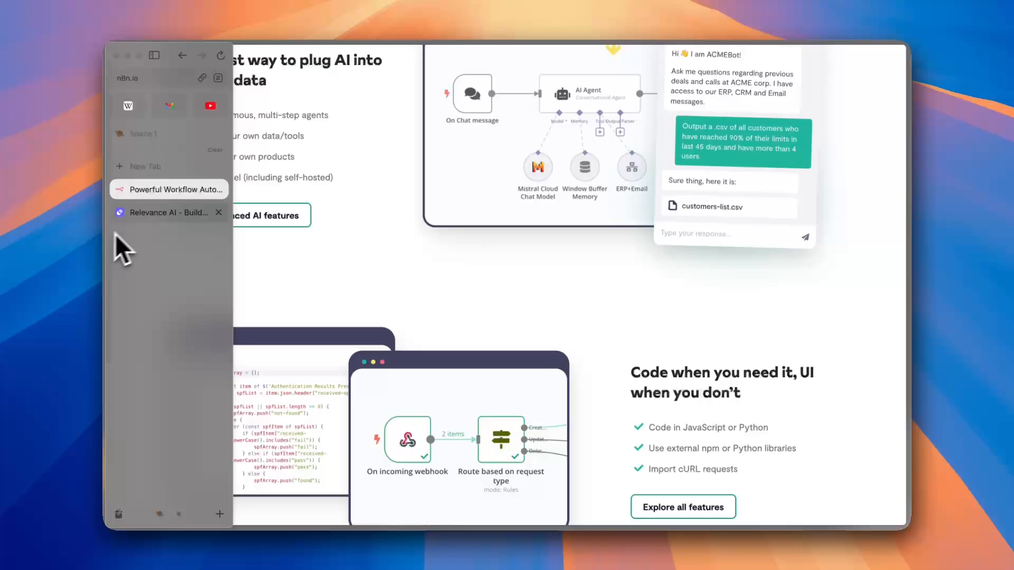
# Browse the Relevance AI homepage from its headline through the ops-teams pitch and SafetyCulture customer story
pyautogui.click(168, 213)
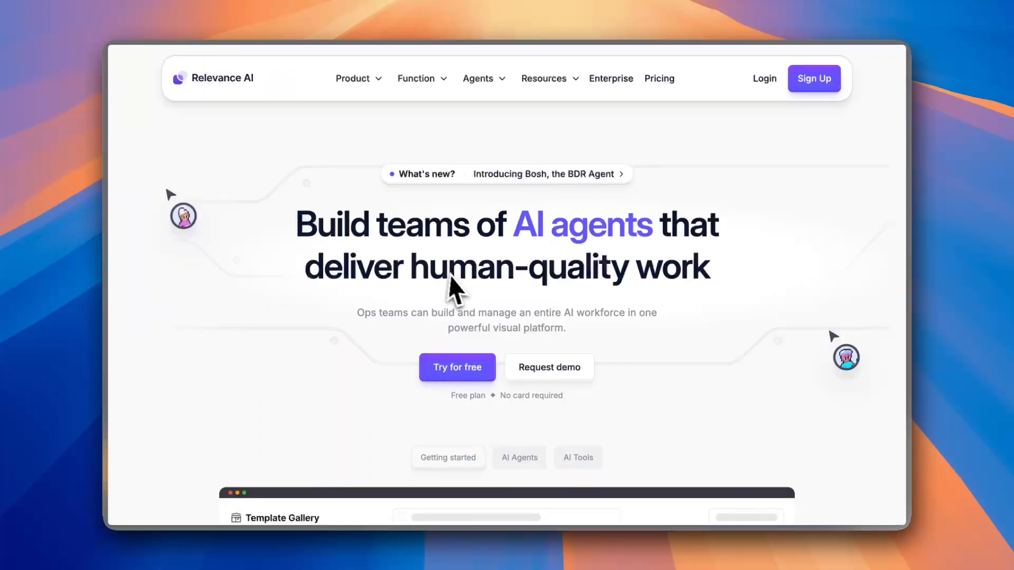
pyautogui.scroll(-3)
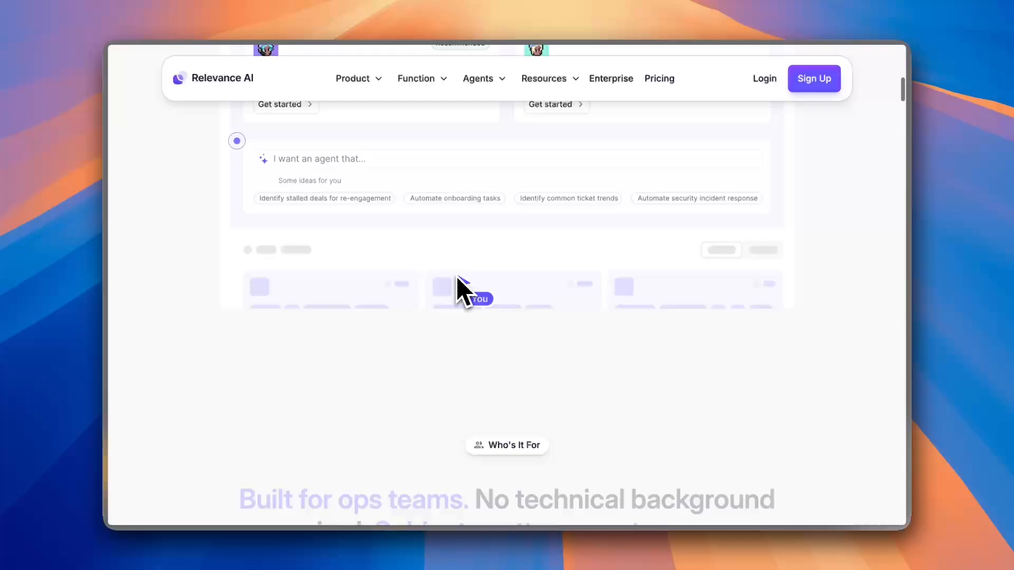
pyautogui.scroll(-3)
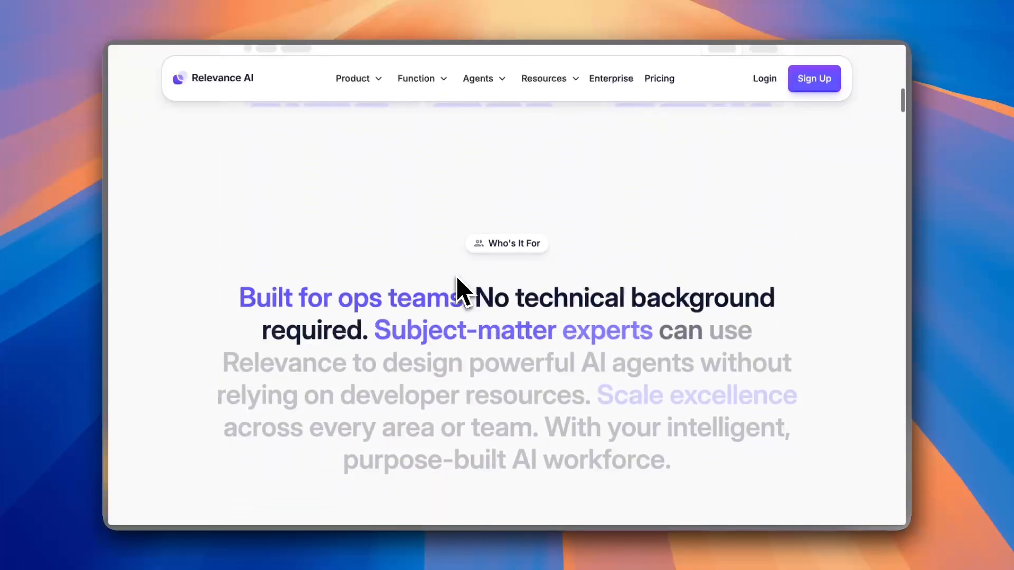
pyautogui.scroll(-3)
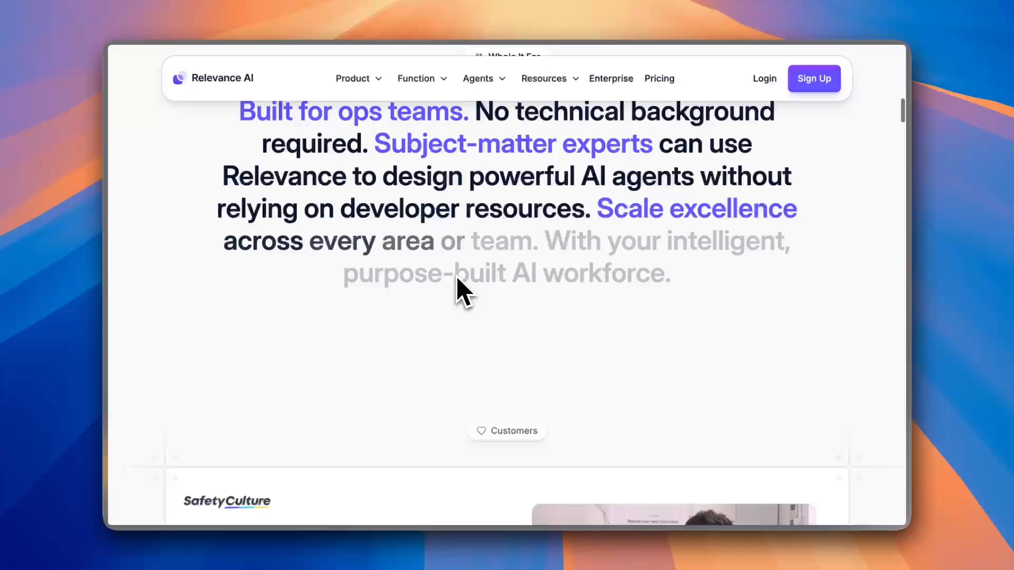
pyautogui.scroll(-3)
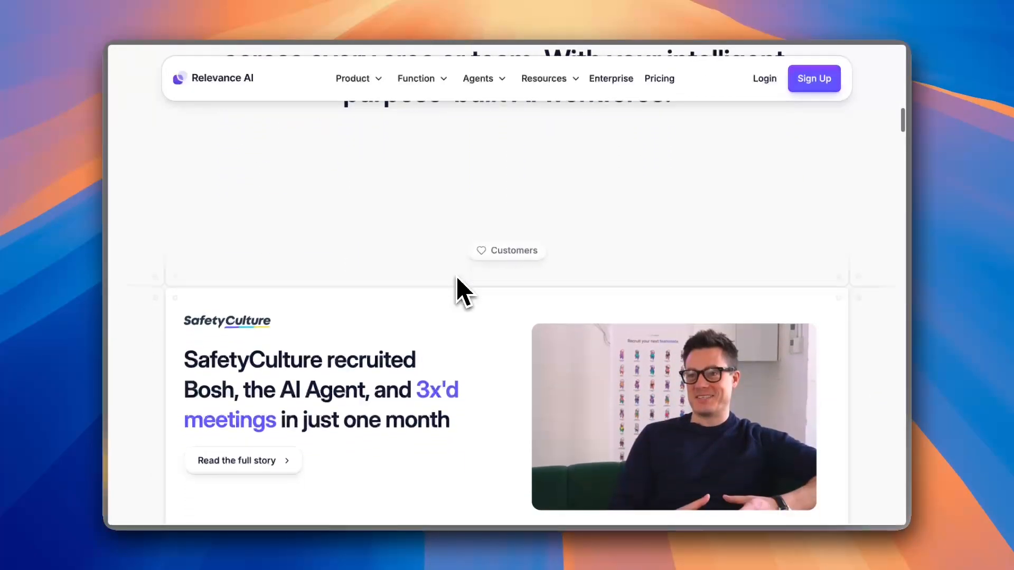
pyautogui.scroll(-3)
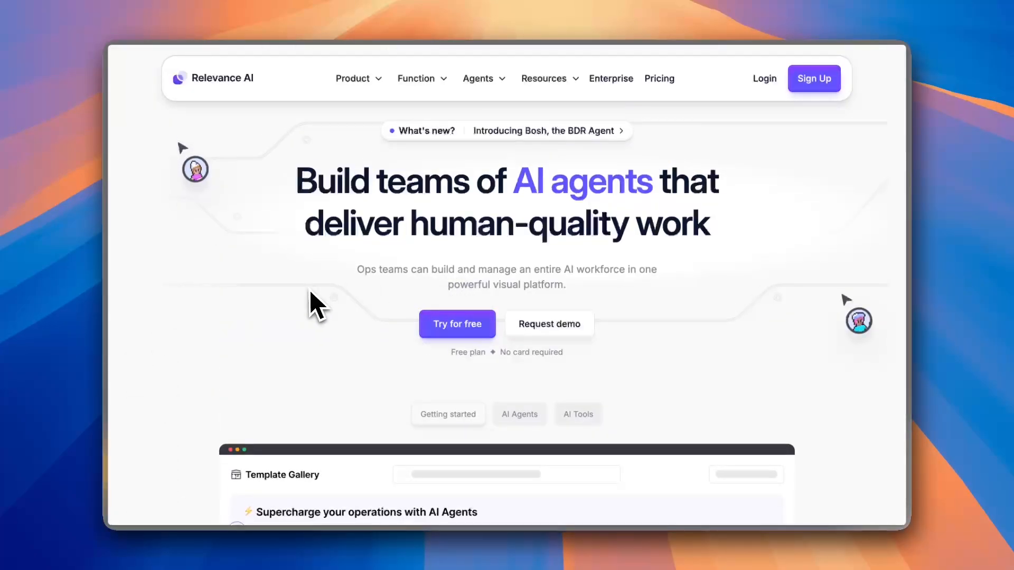
pyautogui.moveTo(184, 304)
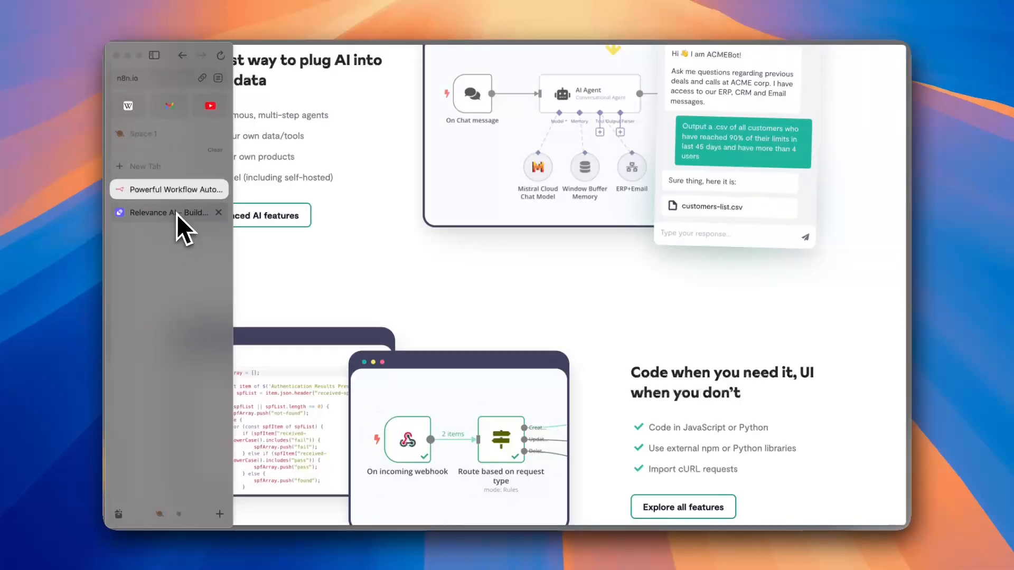
# Return to the Relevance AI homepage and reveal its agent template gallery
pyautogui.click(168, 212)
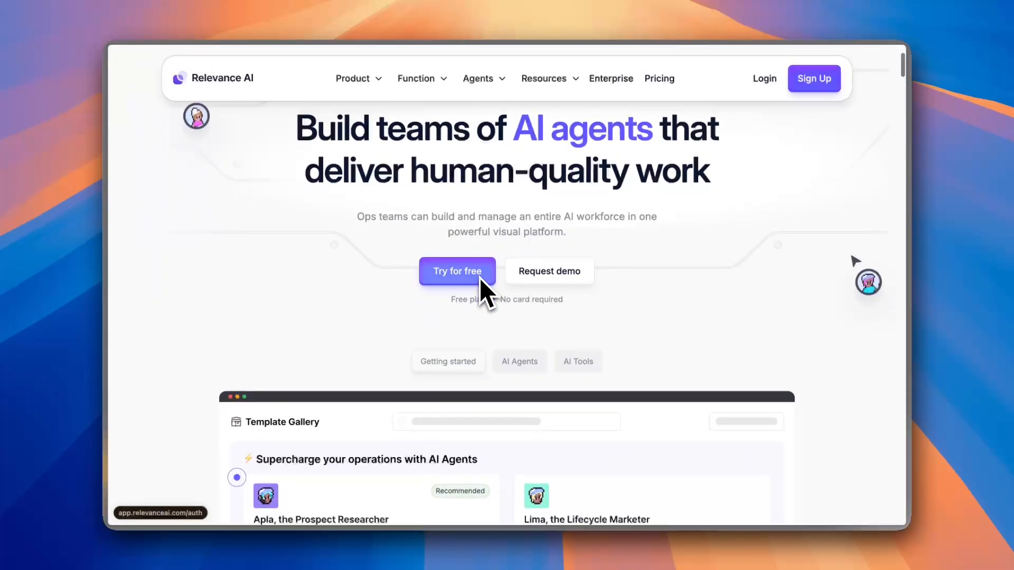
pyautogui.scroll(-3)
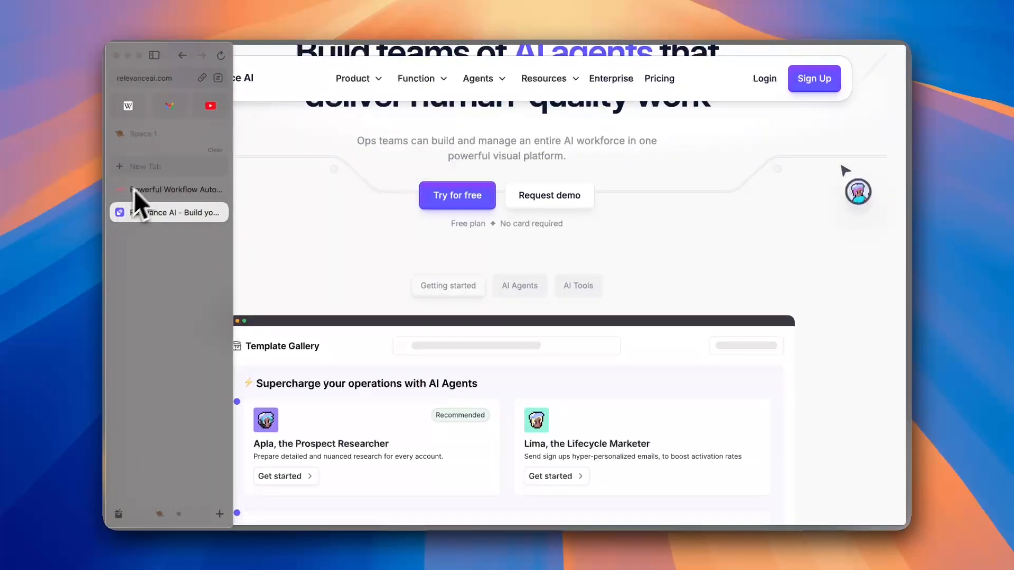
# Continue down the n8n homepage through the 'Code when you need it, UI when you don't' section
pyautogui.scroll(-3)
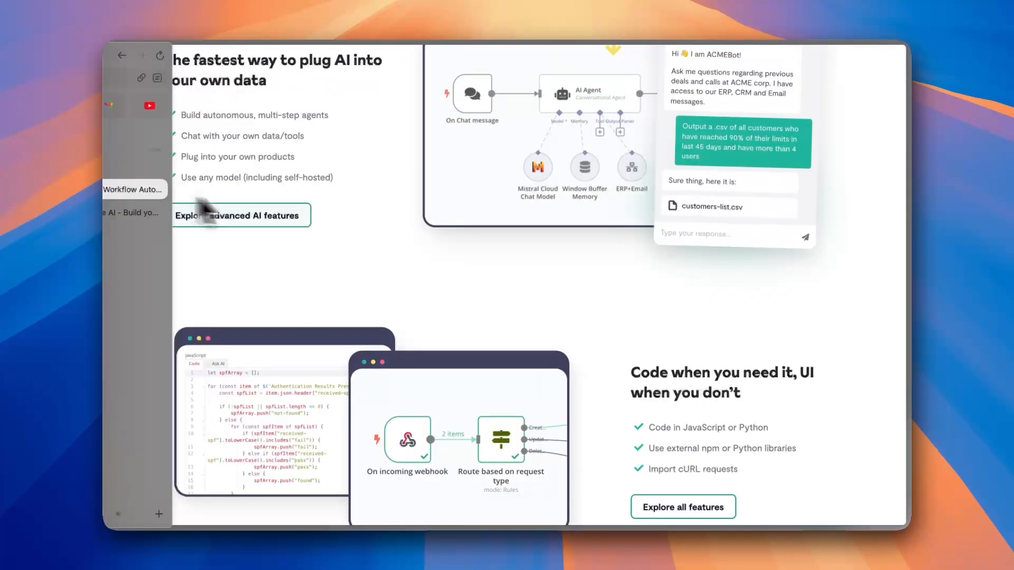
pyautogui.scroll(-3)
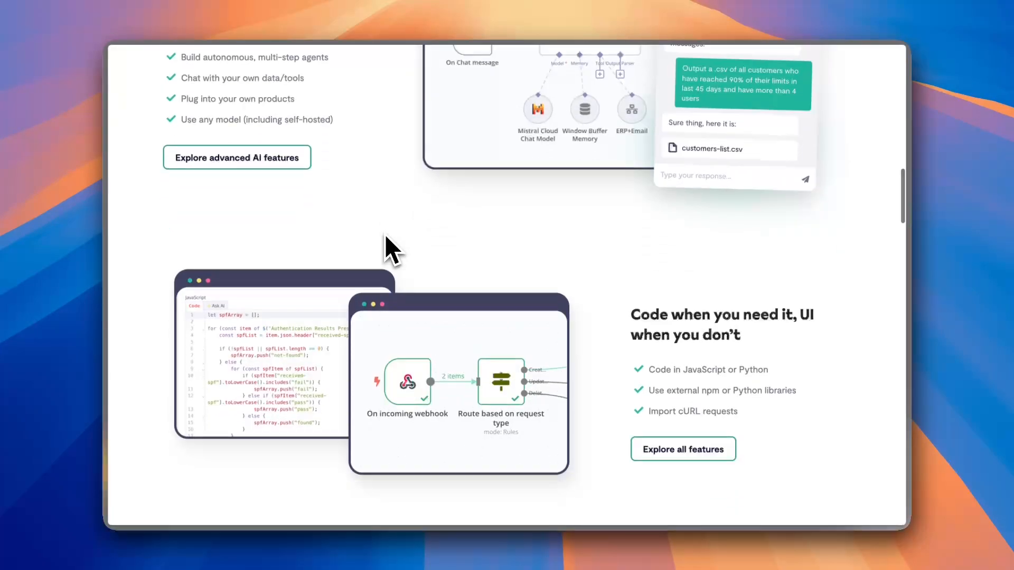
pyautogui.scroll(-3)
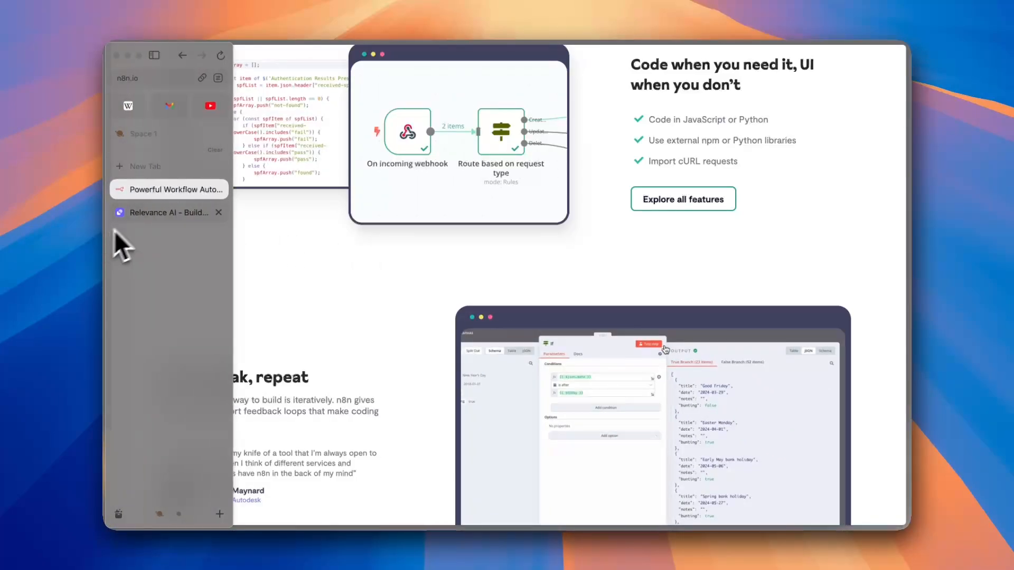
# Switch back to the Relevance AI homepage and settle on its headline and template gallery
pyautogui.click(169, 212)
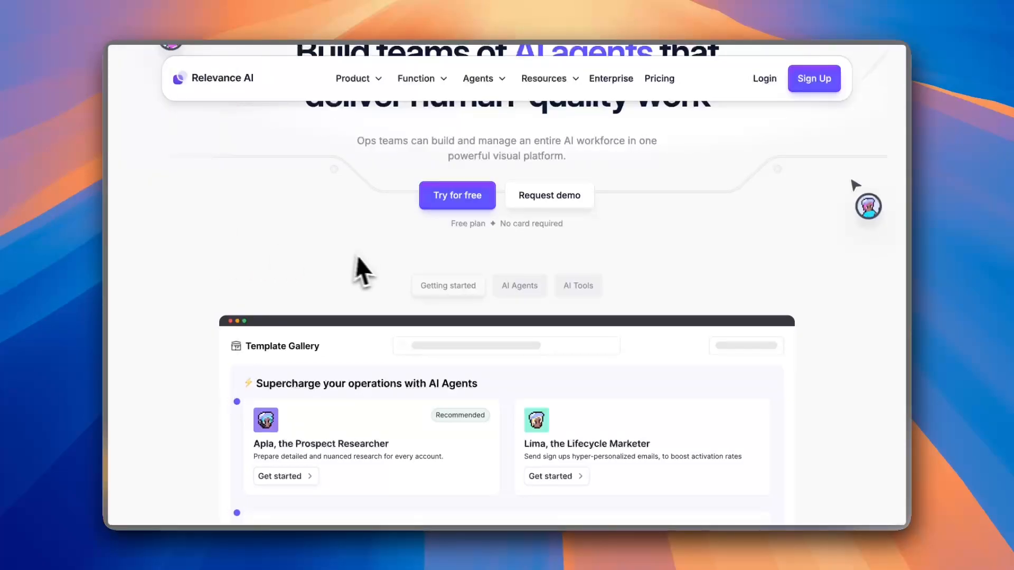
pyautogui.scroll(3)
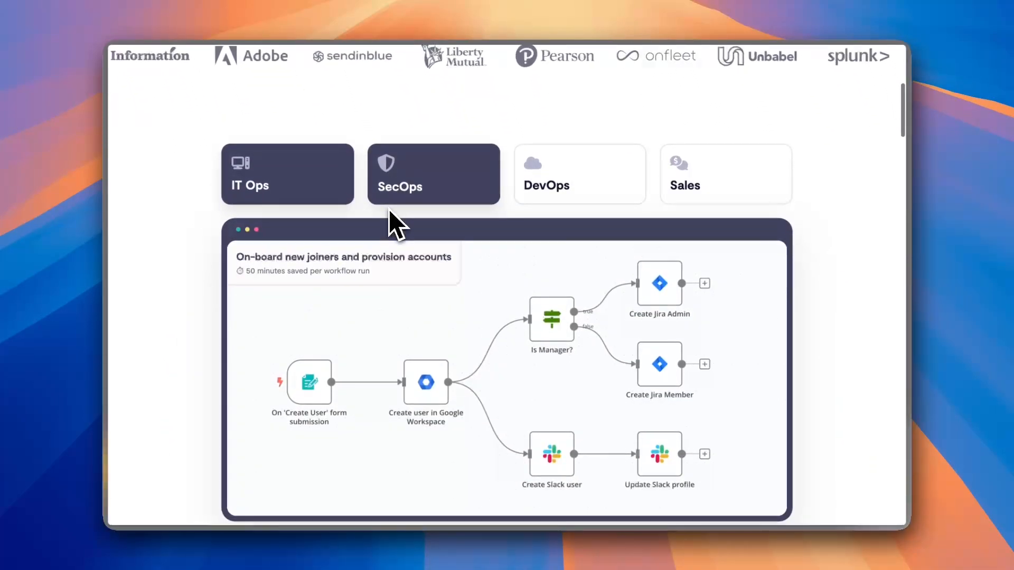
pyautogui.scroll(-3)
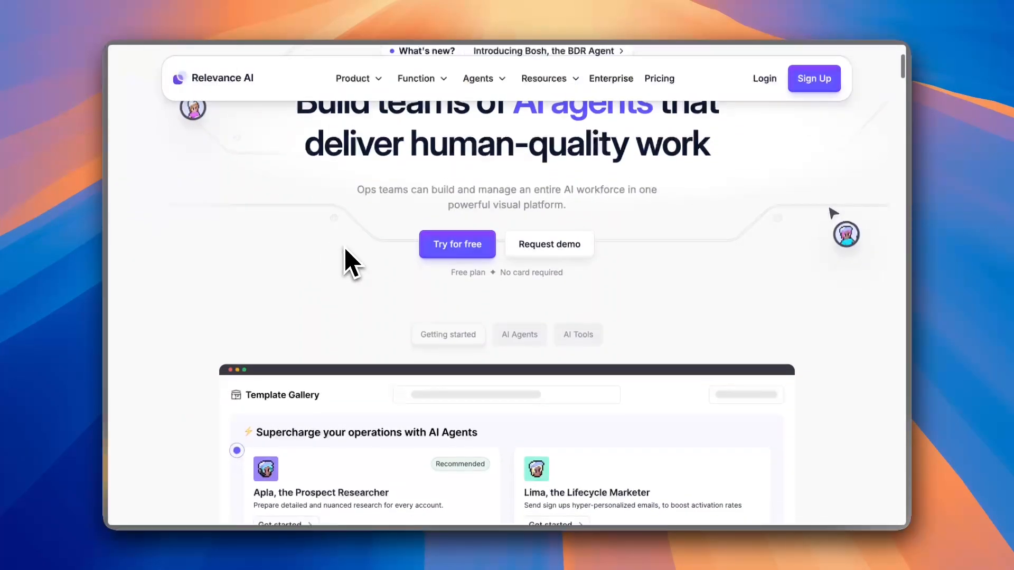
# Dismiss the purple 'Recruit Bosh' announcement banner from the Relevance AI homepage
pyautogui.scroll(-3)
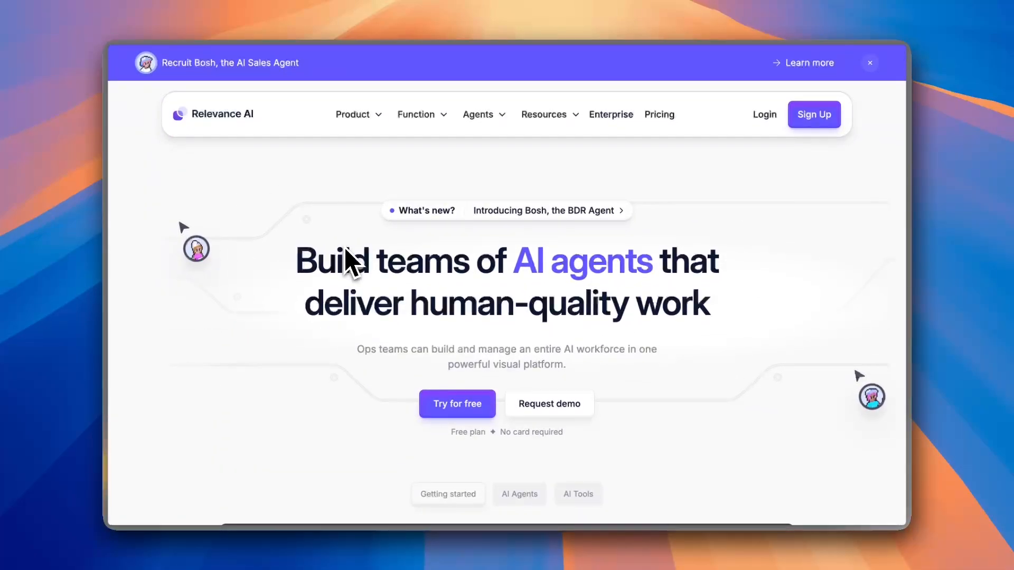
pyautogui.click(869, 62)
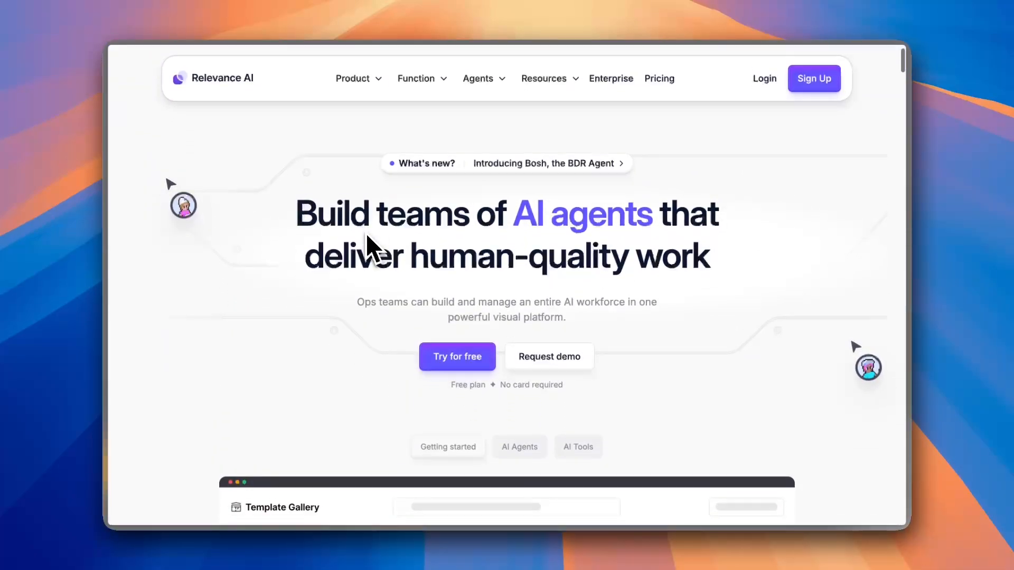
pyautogui.scroll(-3)
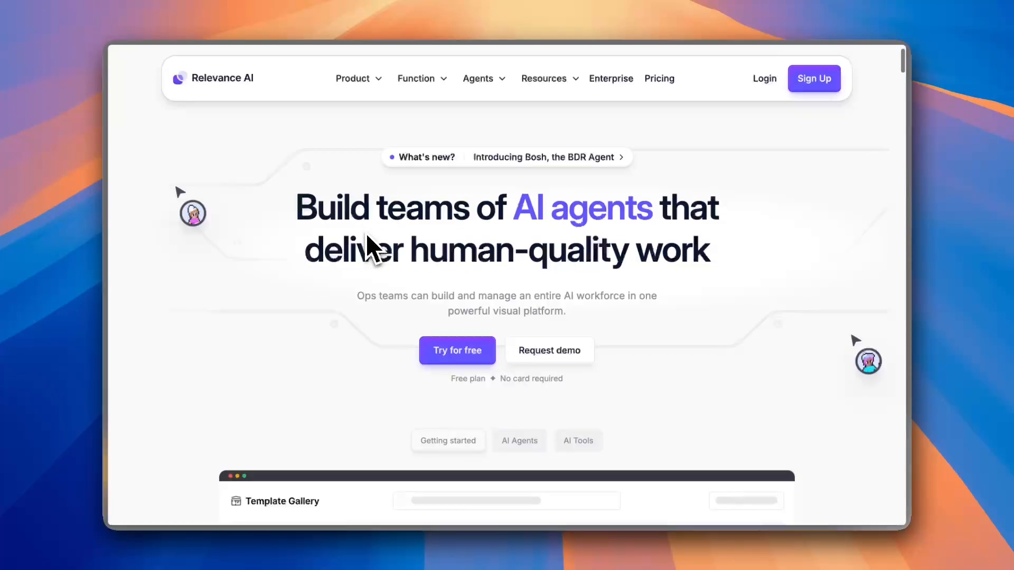